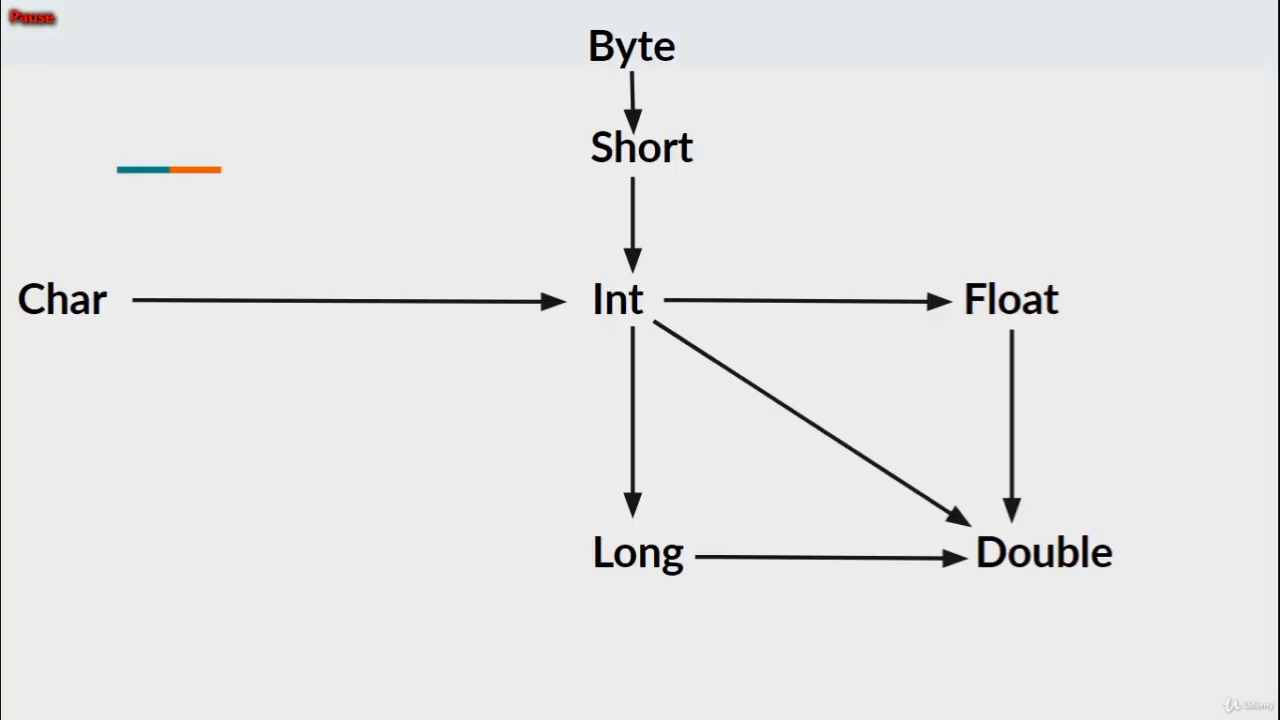
left_click(33, 24)
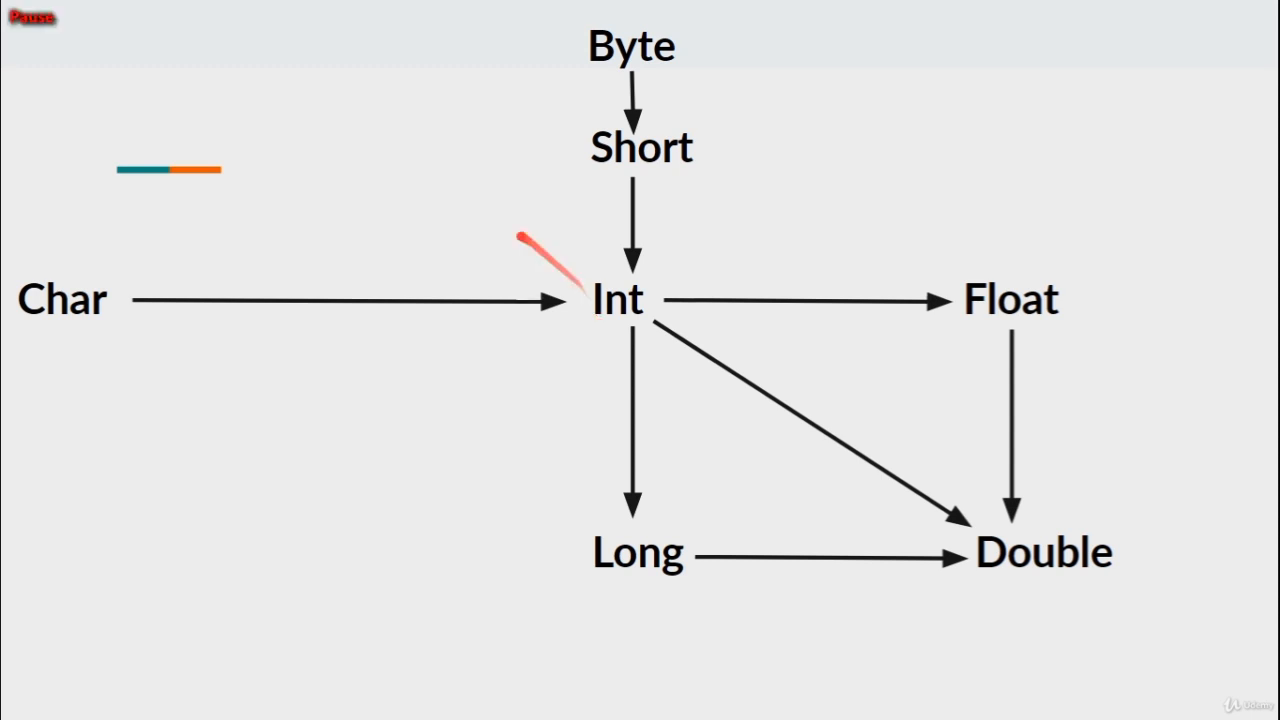
mouse_move(1258, 385)
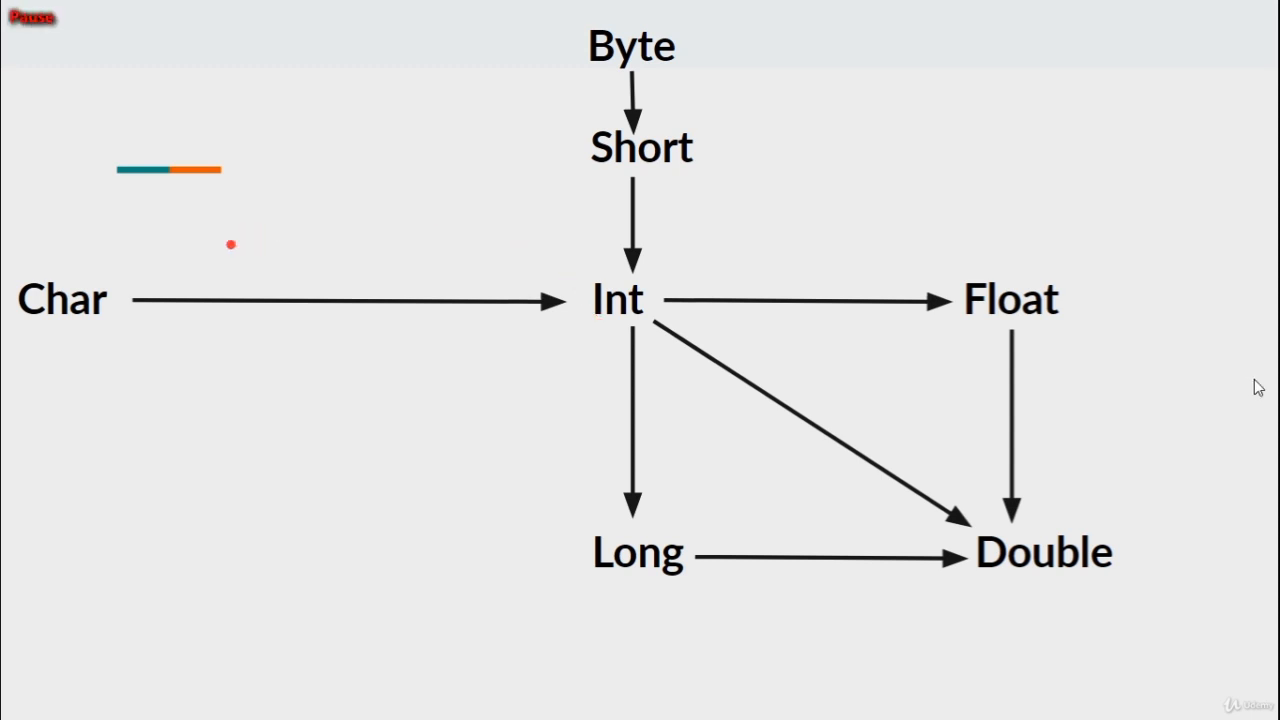